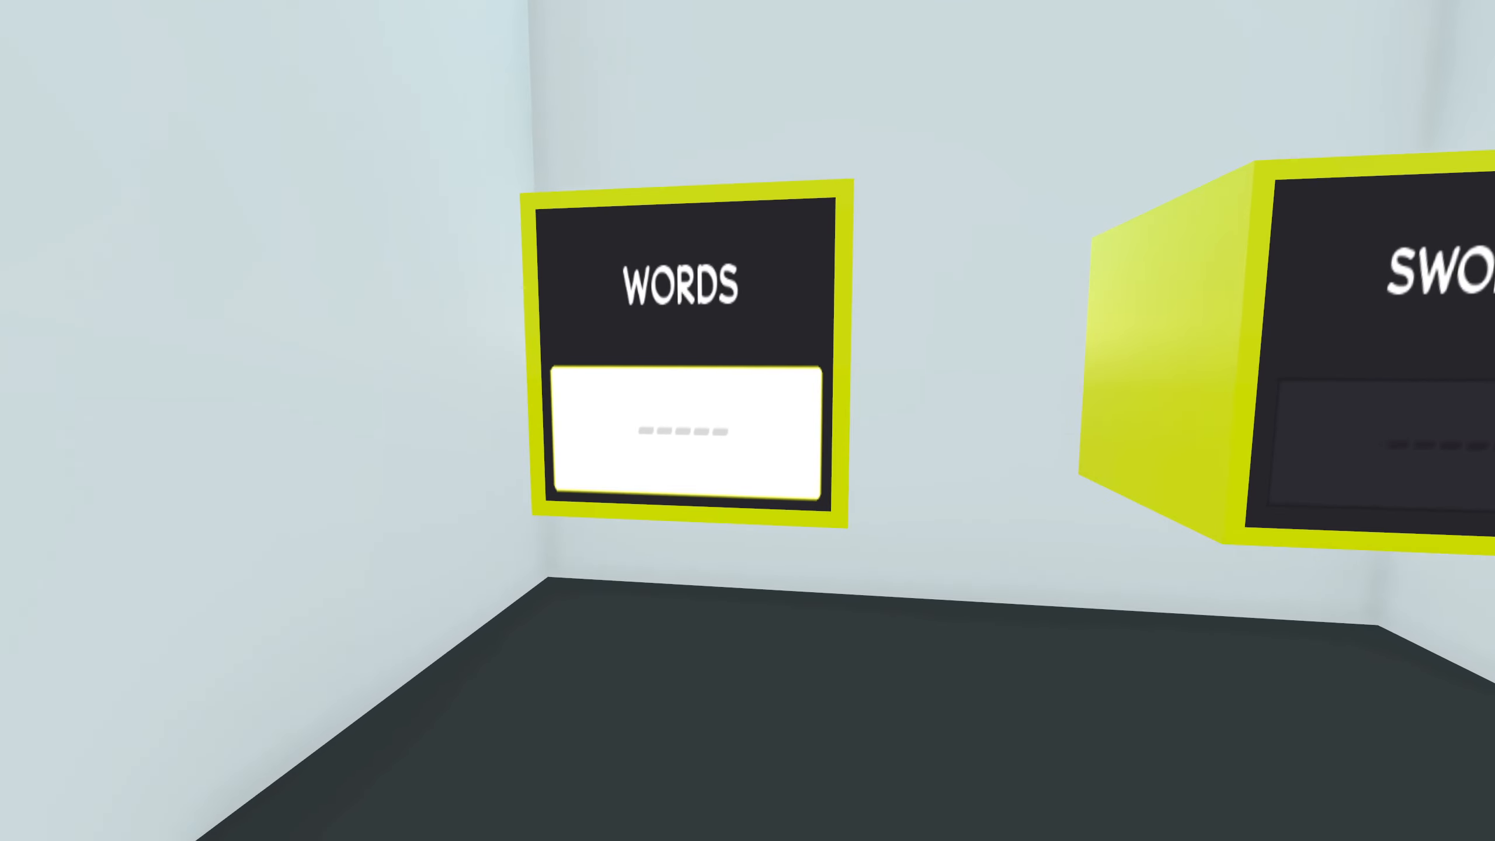
Step: Type SWOR as the anagram answer on the WORDS panel
type("SWOR")
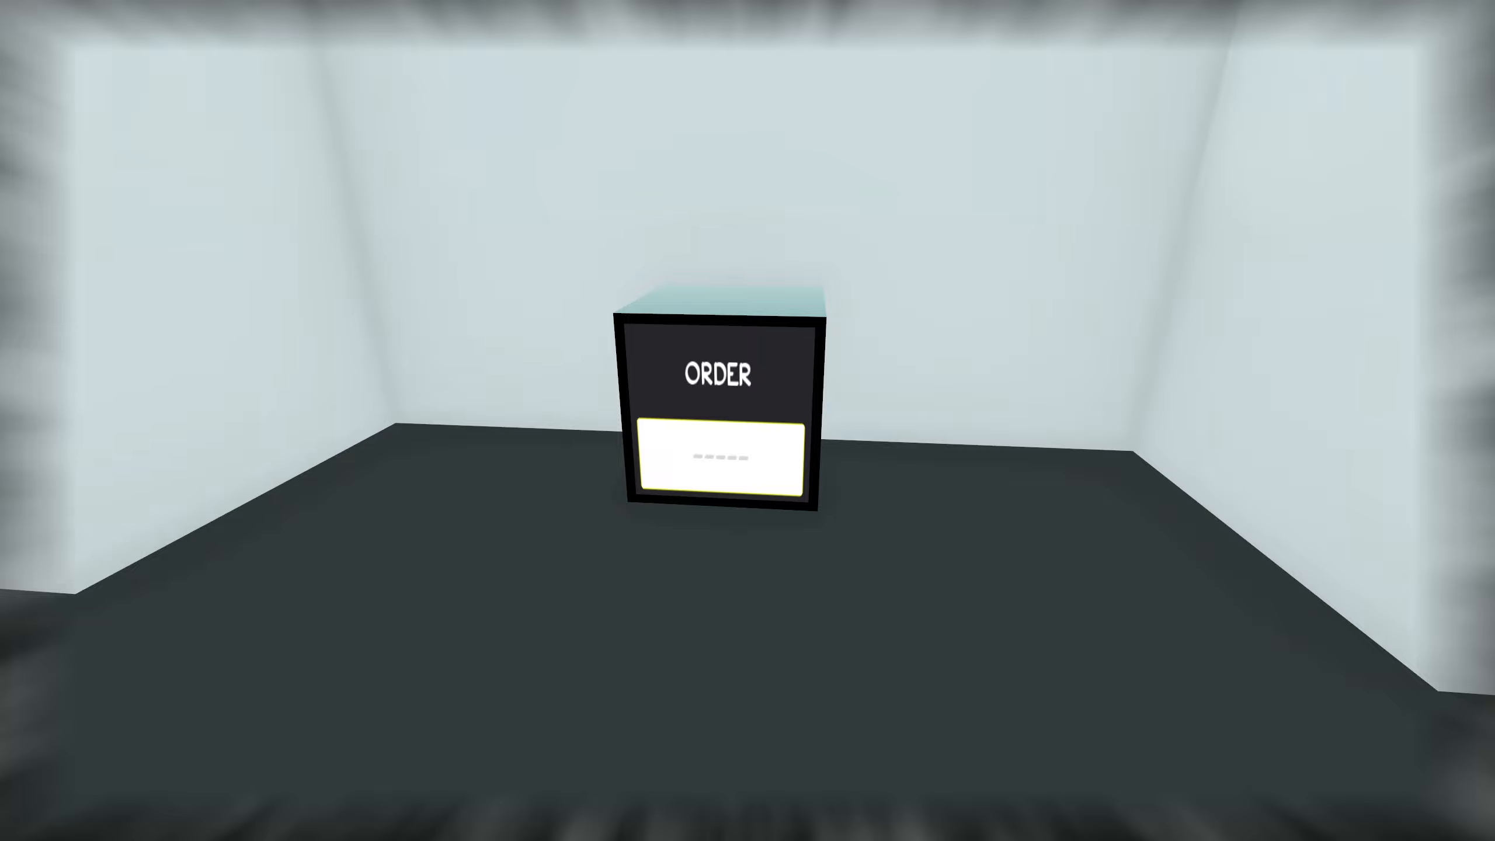
Step: Type R into the ORDER cube's answer field
type("R")
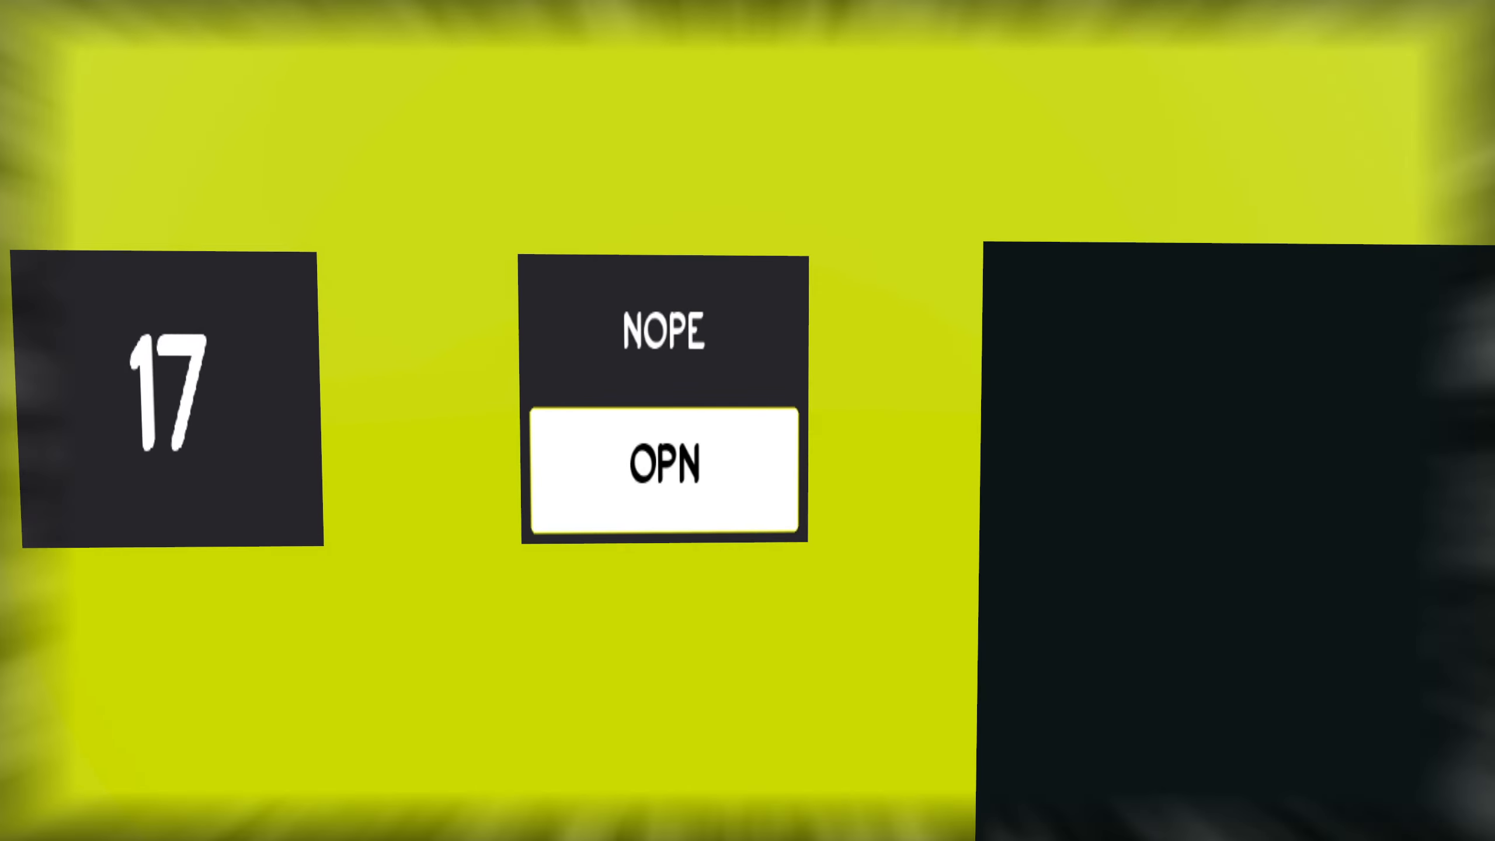
Step: Focus the NOPE panel's answer box beside the 17 sign
left_click(663, 465)
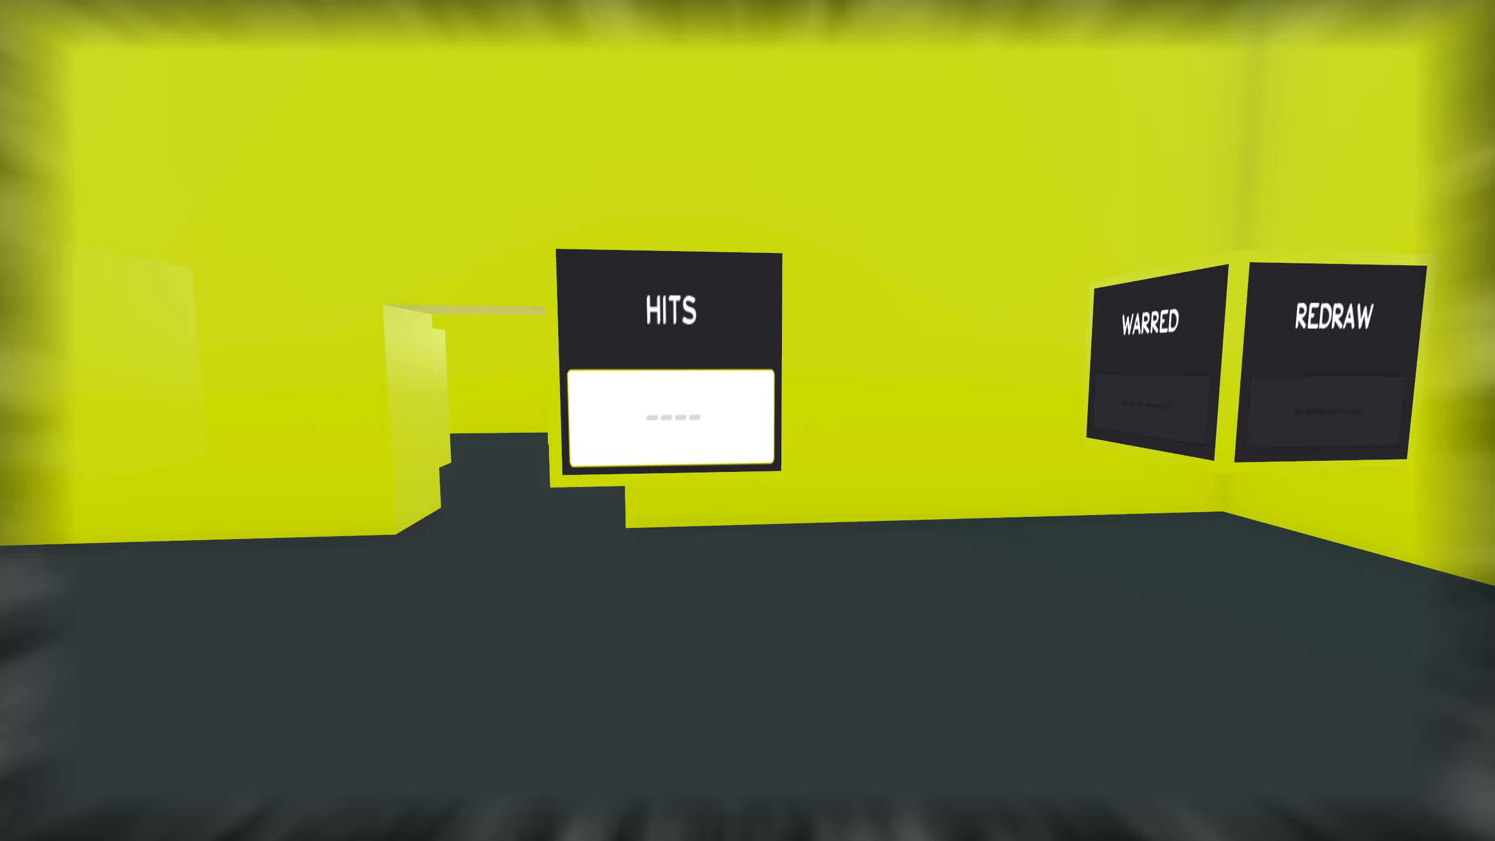
Step: Enter letters T, MAS and A into the REACT panel's answer box
type("T")
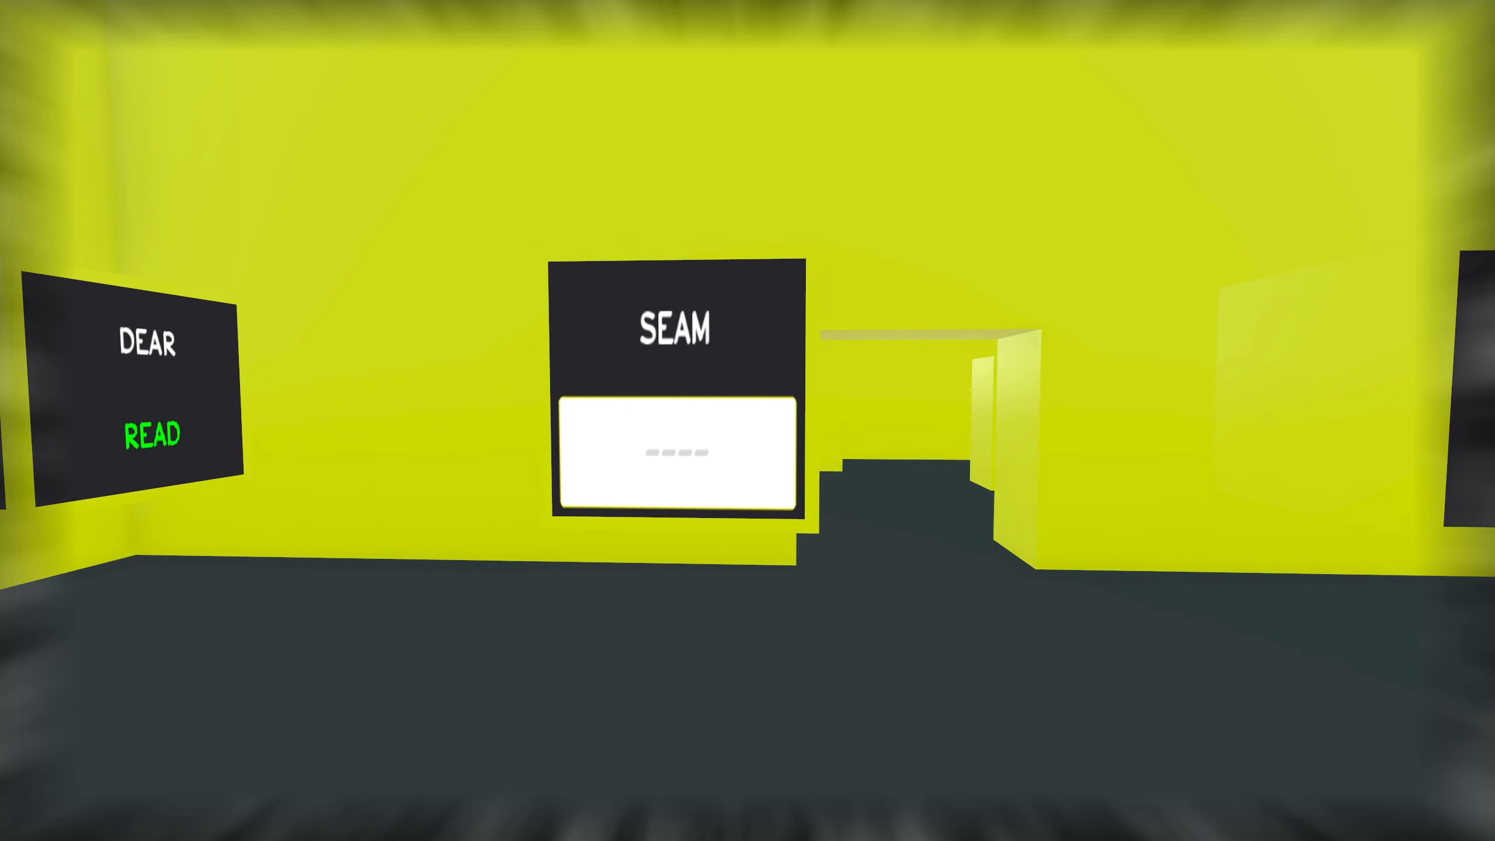
type("MAS")
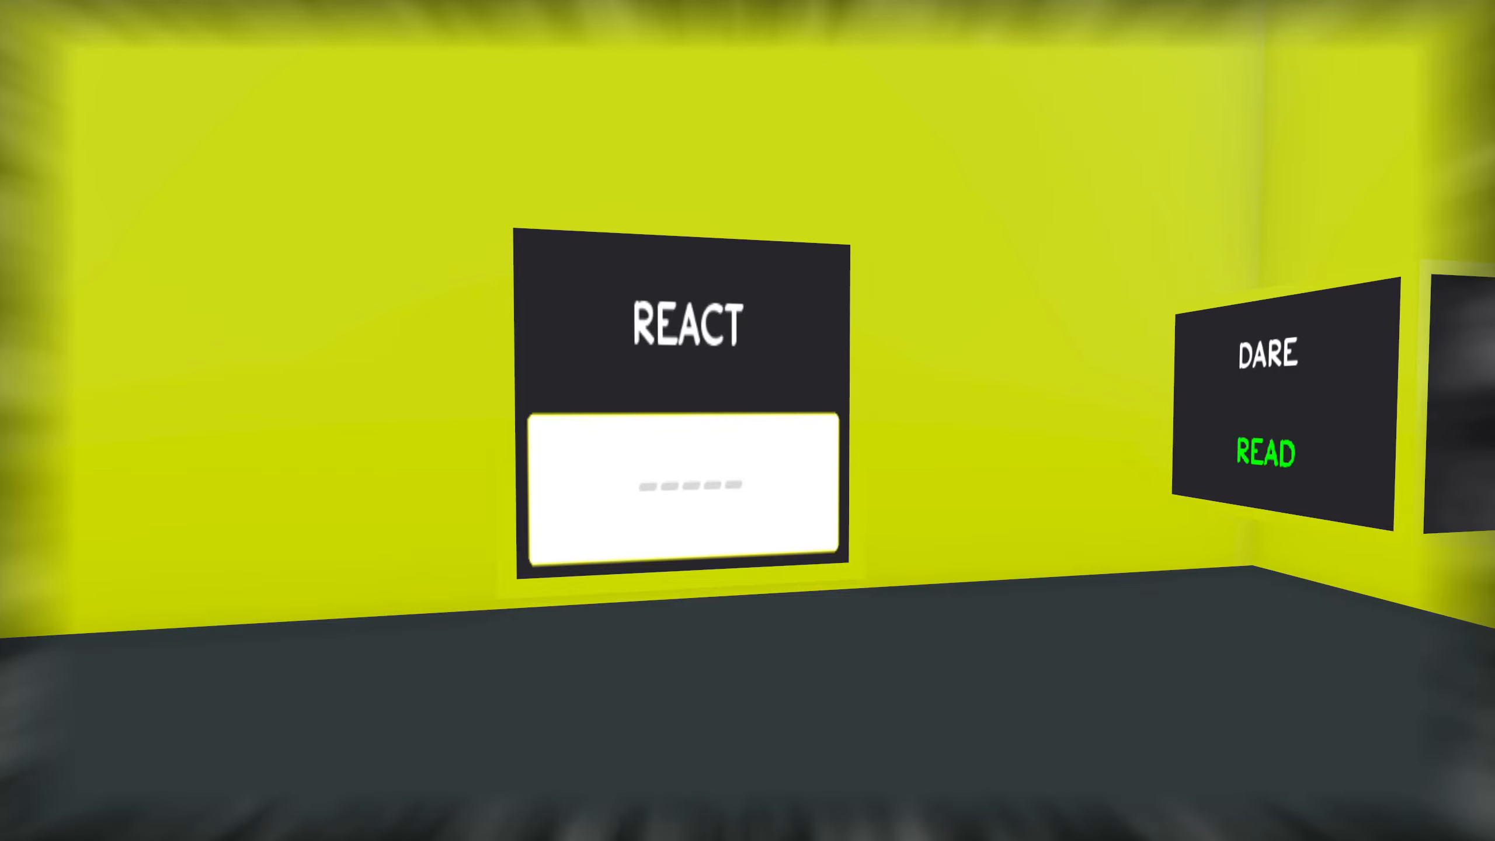
type("A")
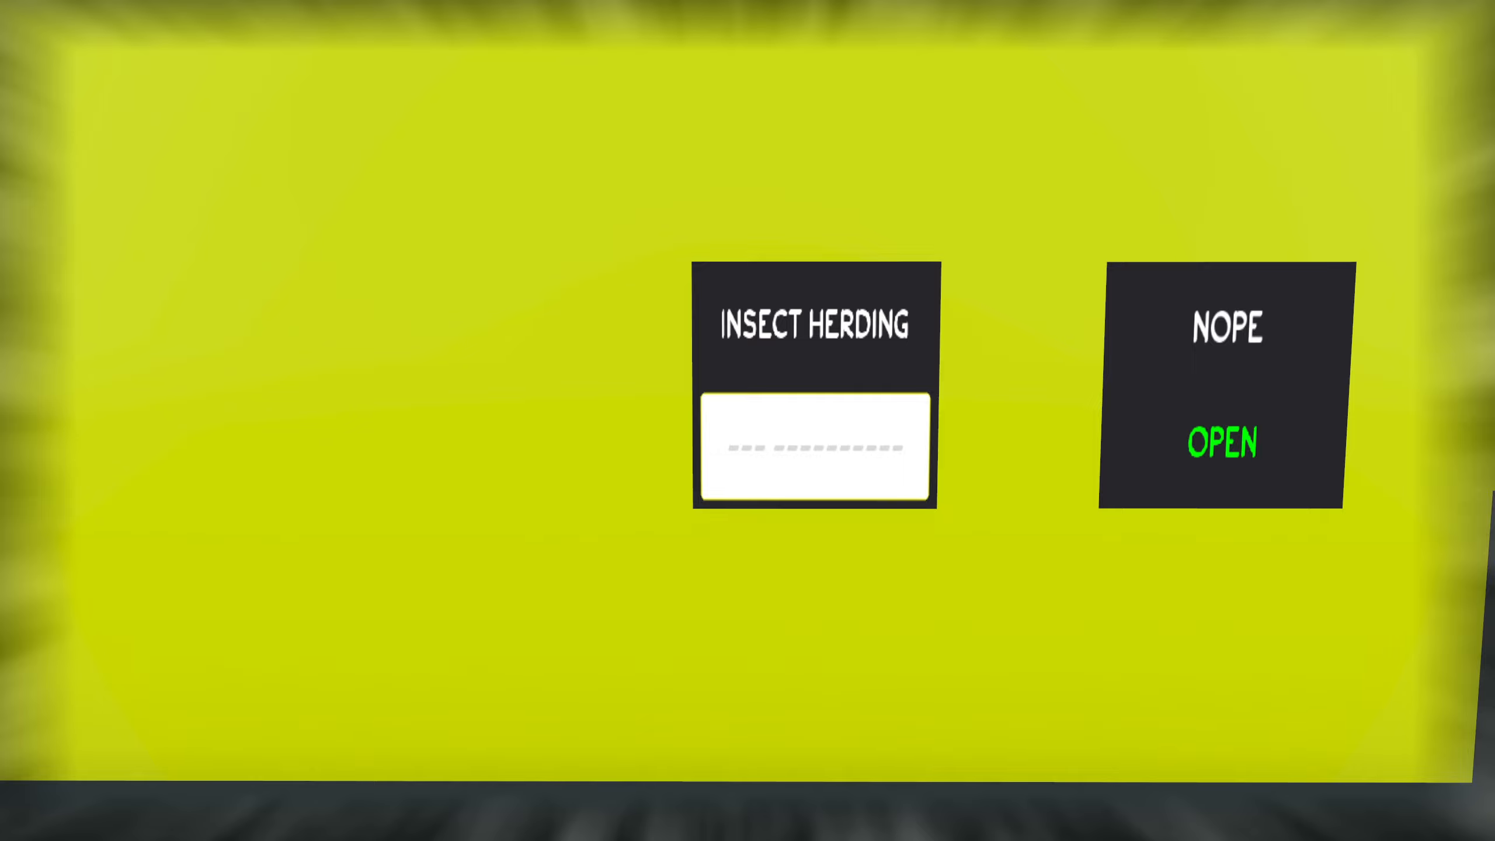
Step: Type THE into the INSECT HERDING answer box, then delete the last letter
type("THE")
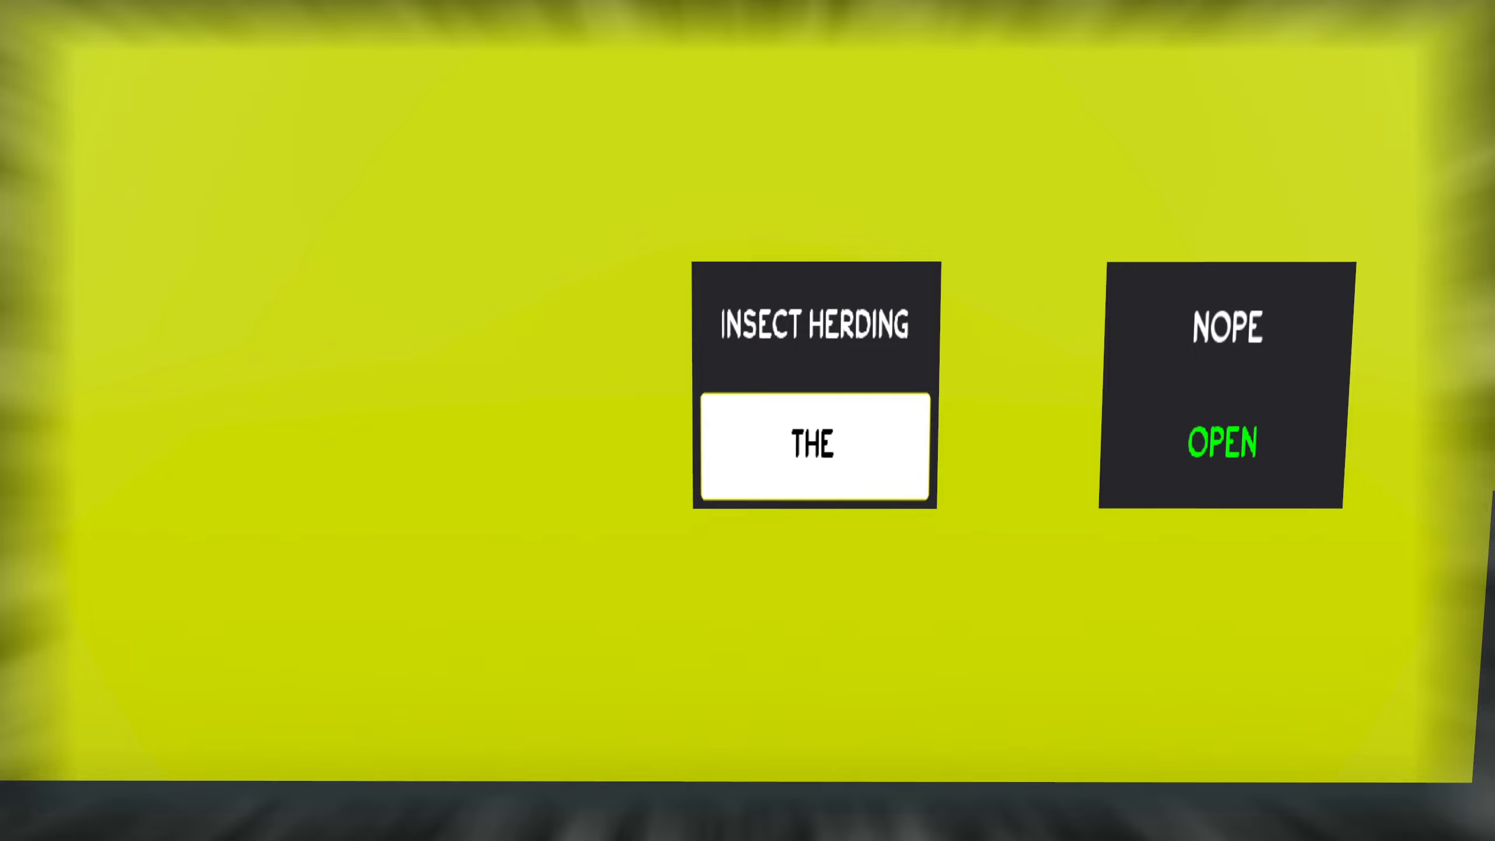
key("Backspace")
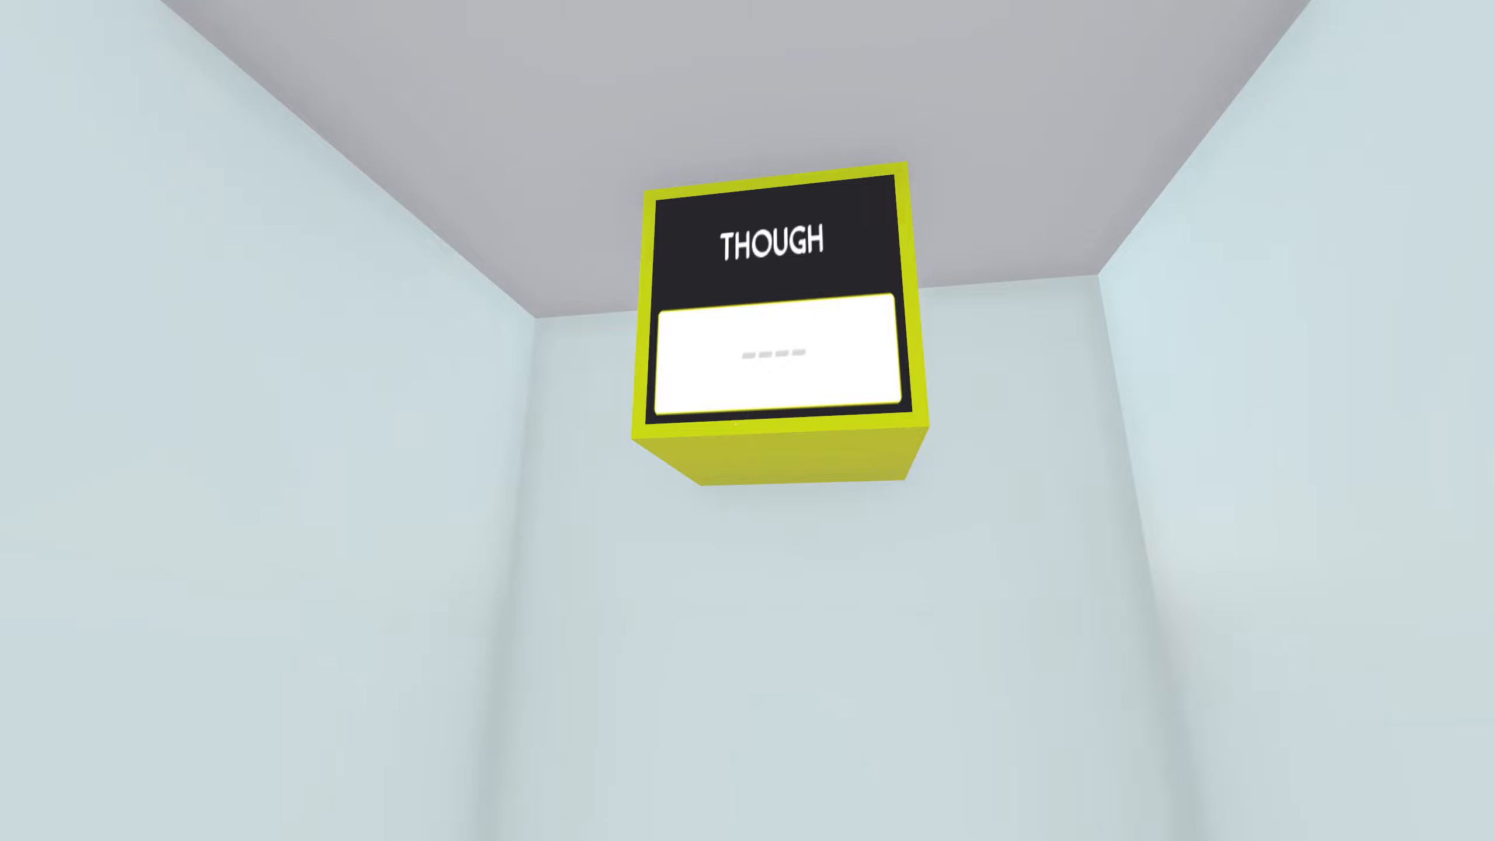
Step: Enter THO on the THOUGH panel and head toward the green room
type("THO")
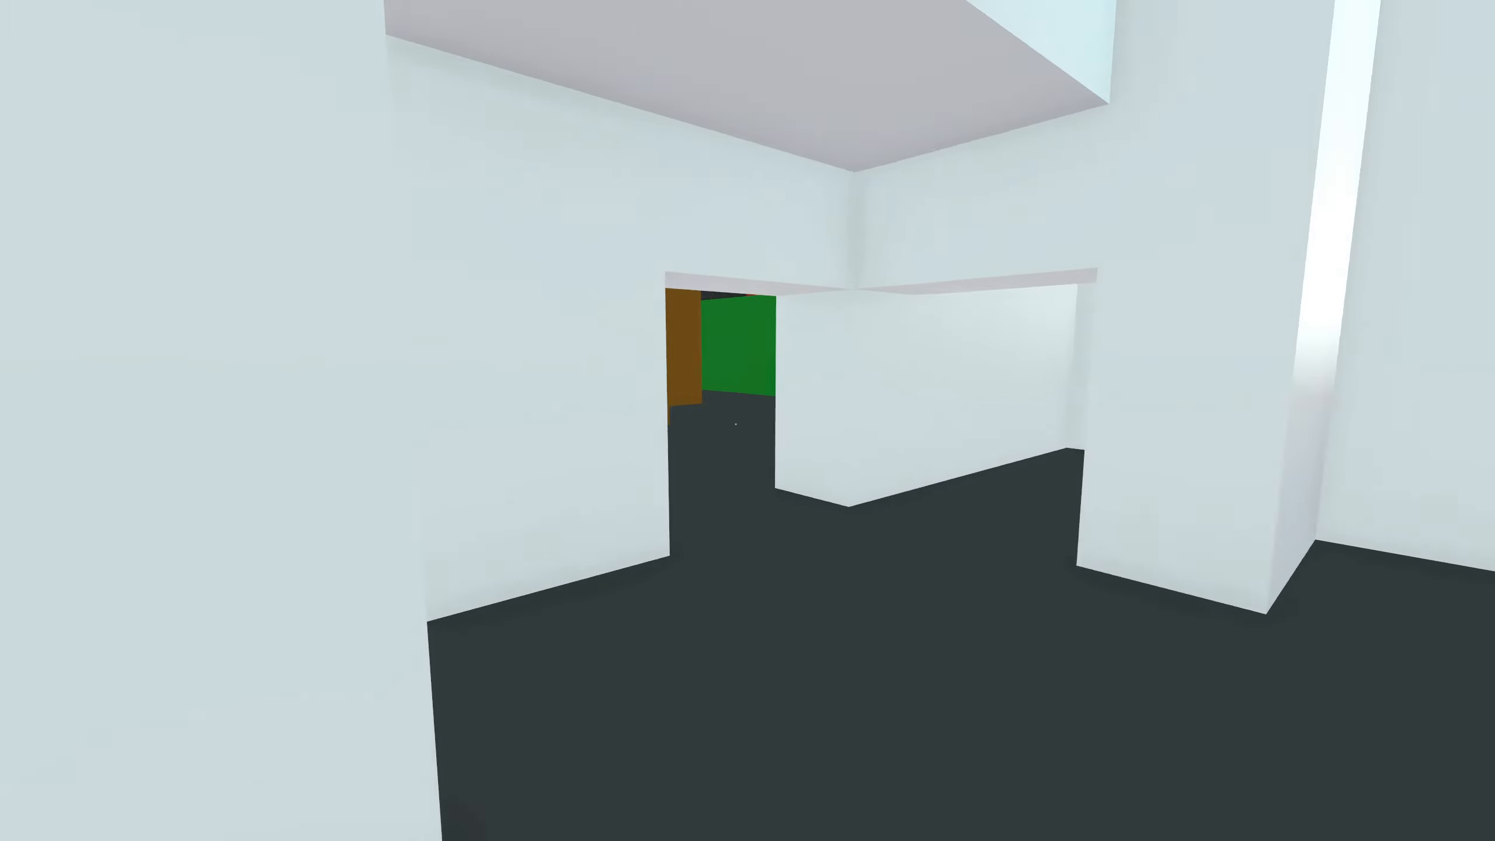
mouse_move(734, 427)
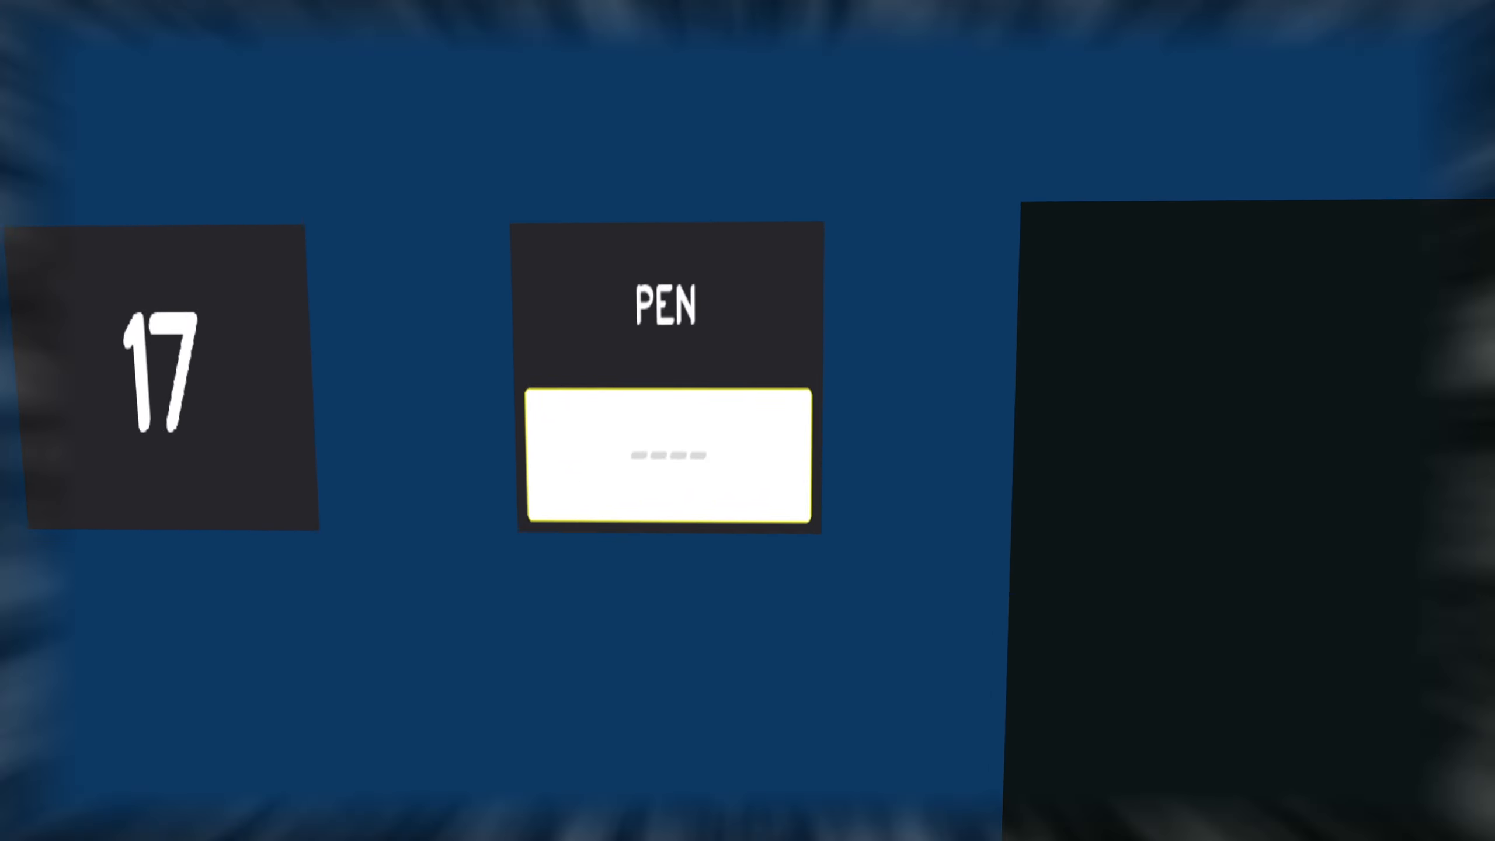
Step: Type P into the PEN panel's four-letter answer box
type("P")
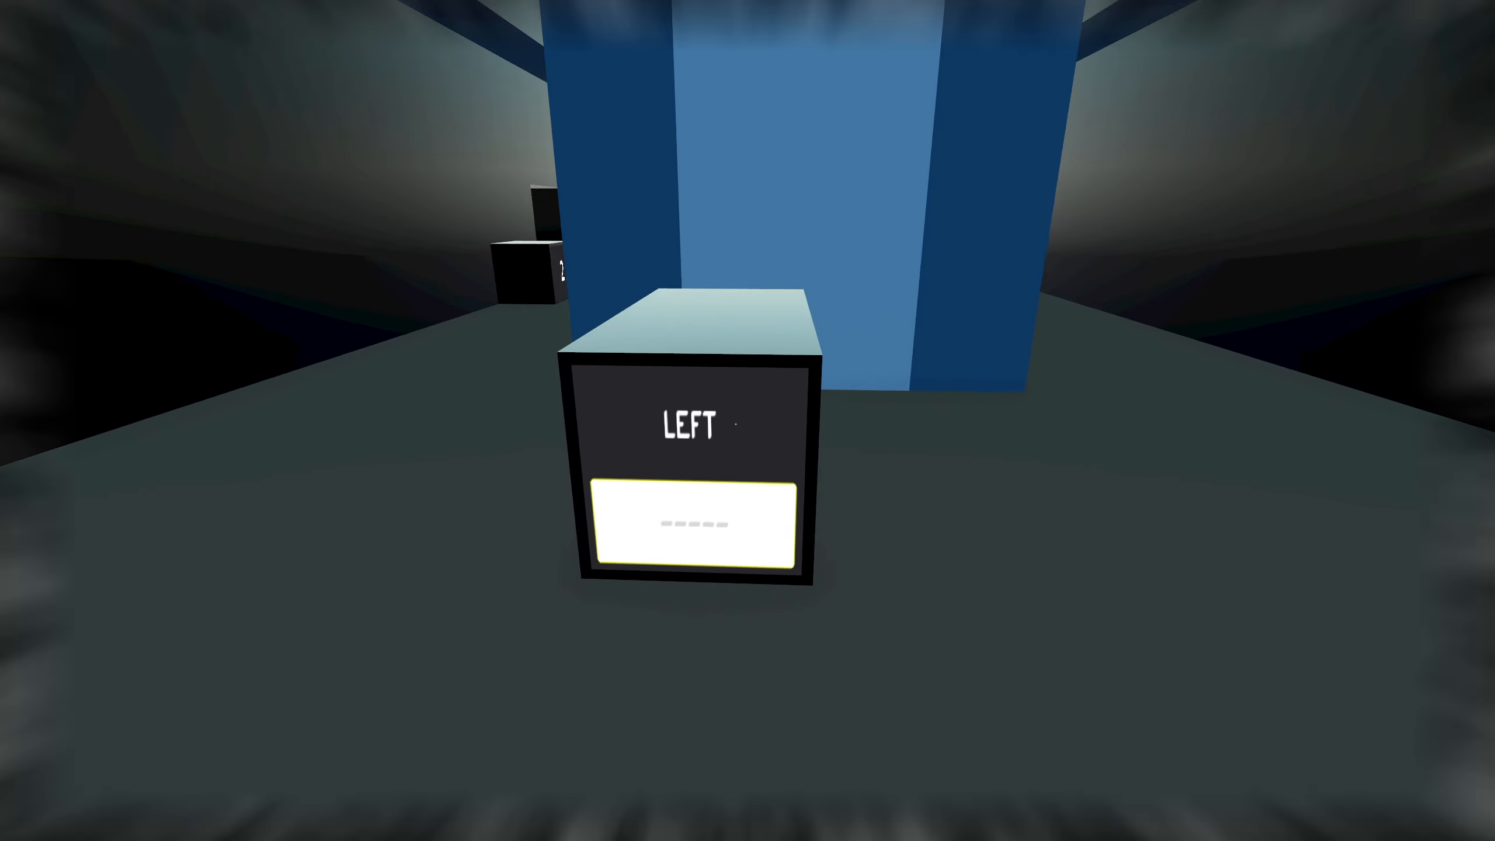
Step: Type R into the LEFT block's five-letter answer box
type("R")
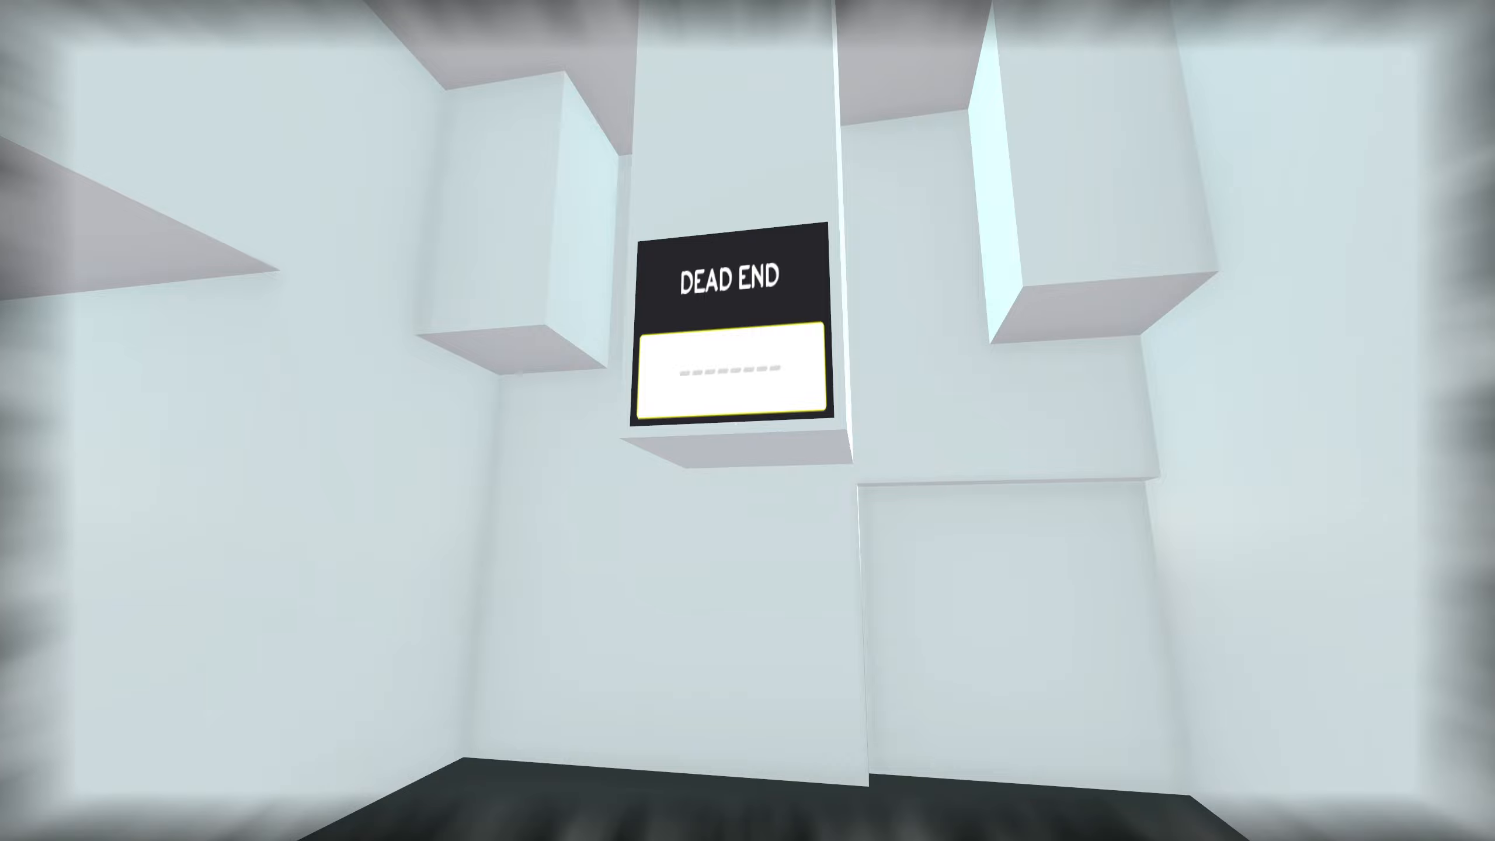
Step: Enter ALIVETS as the answer on the DEAD END panel
type("ALIVETS")
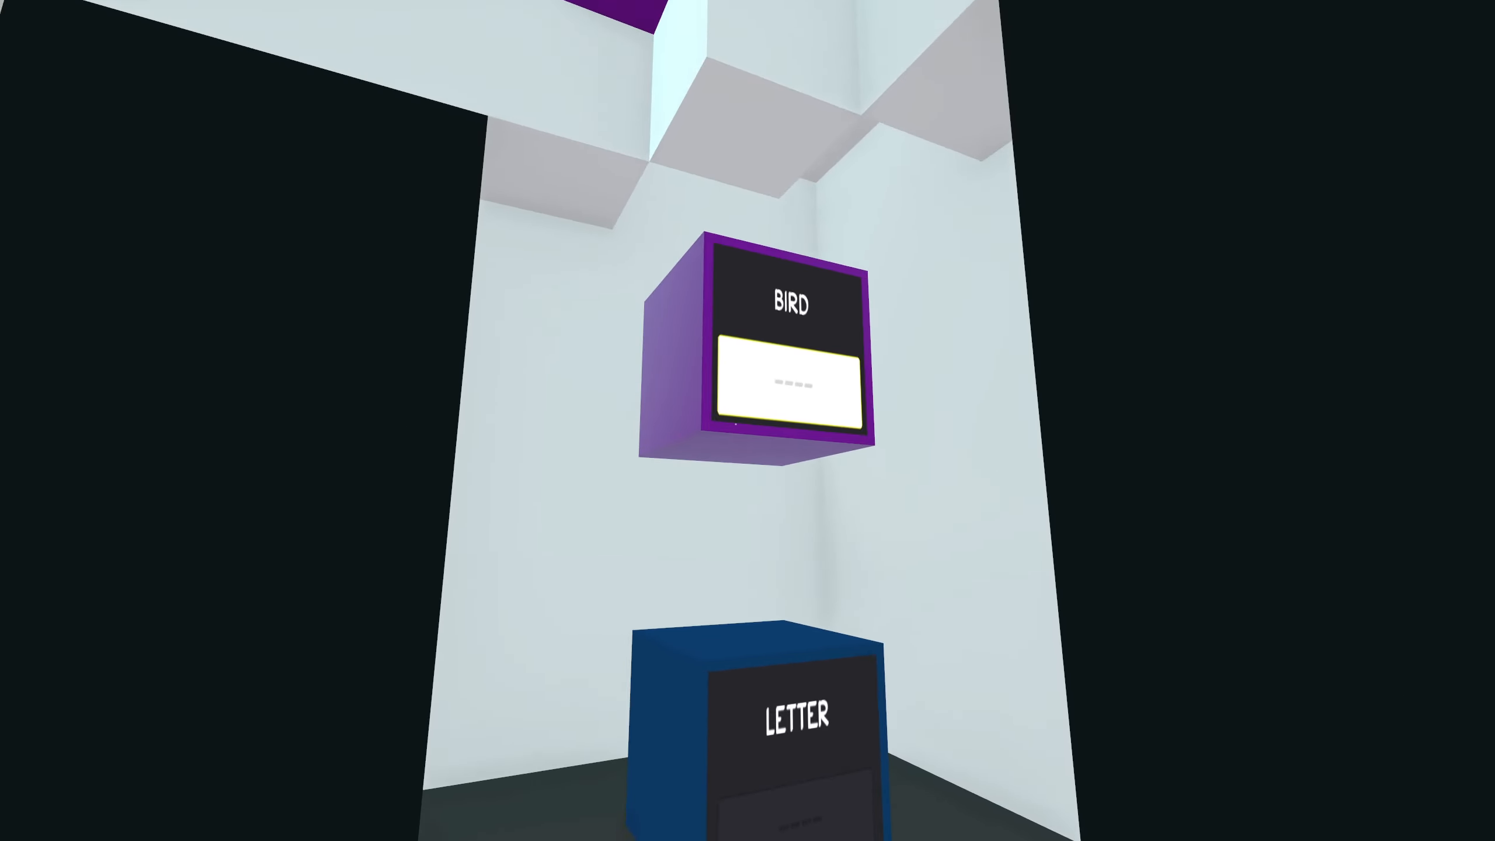
Step: Enter BATH as the answer on the BIRD panel
type("BATH")
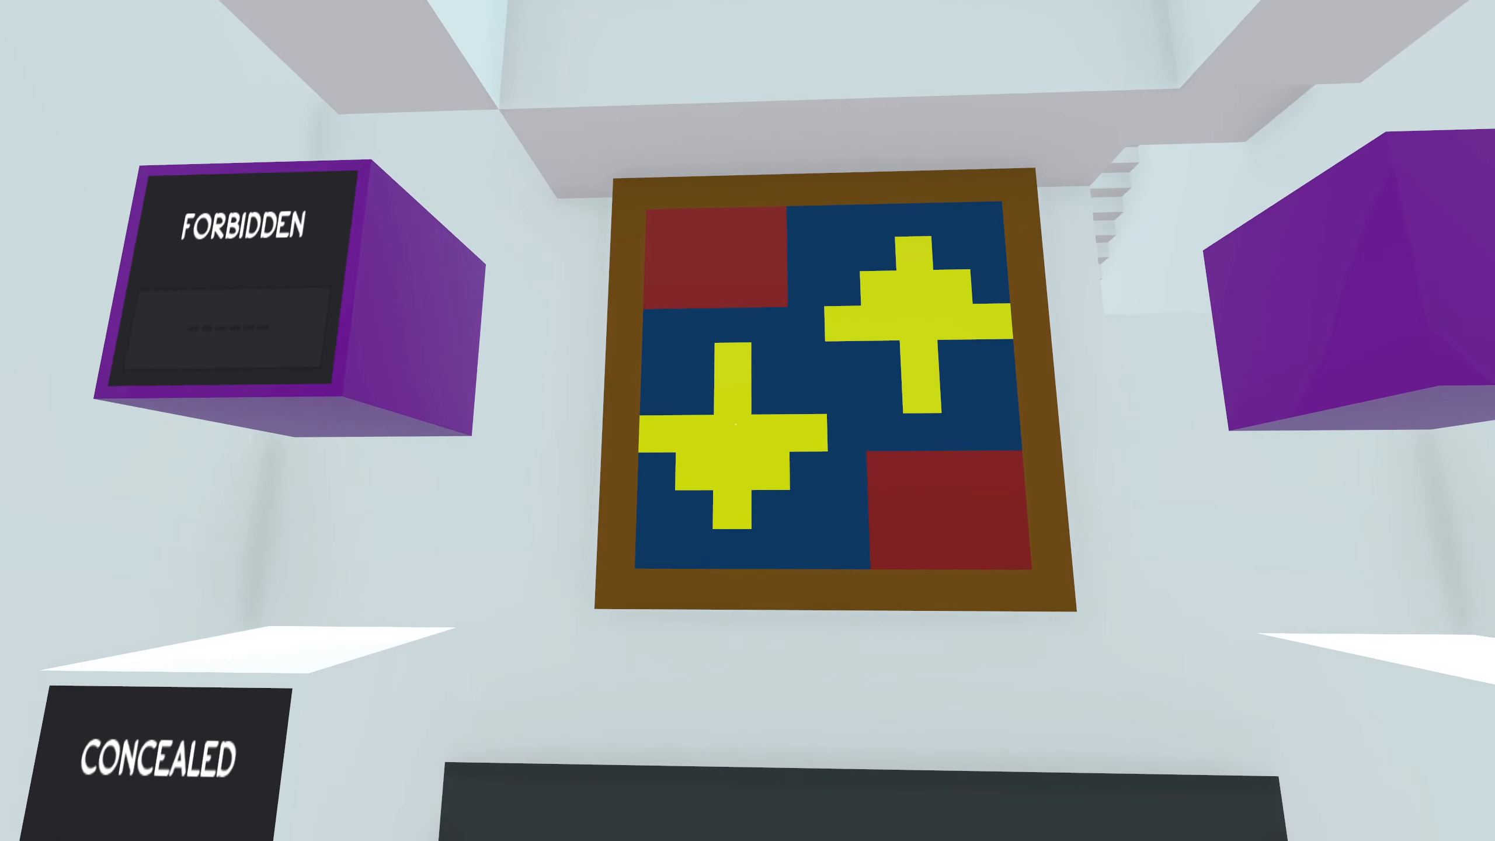
mouse_move(748, 420)
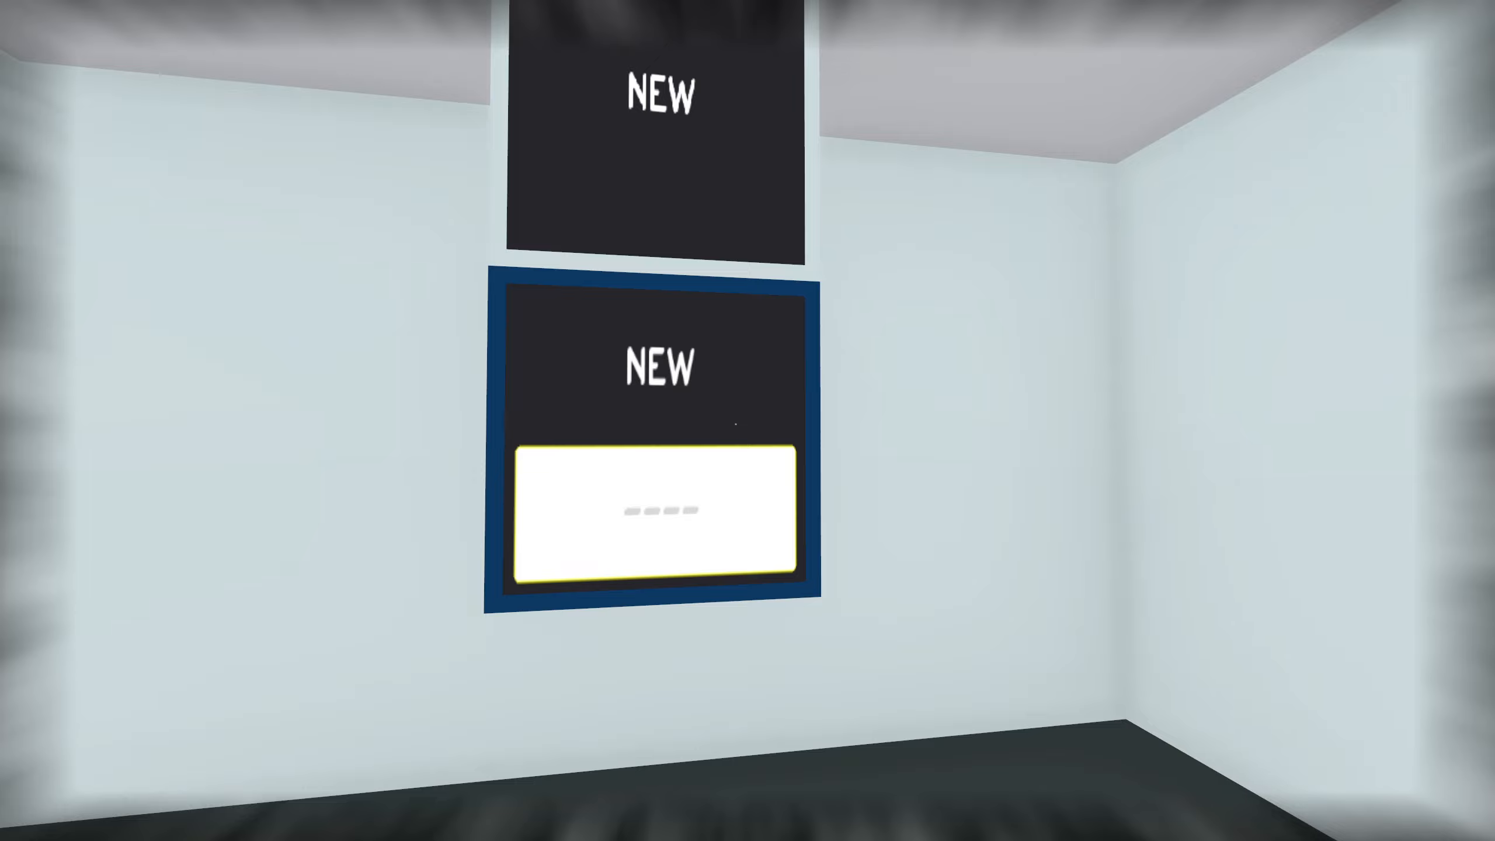
Step: Answer the NEW anagram panel with W, then walk on to the RUST room
type("W")
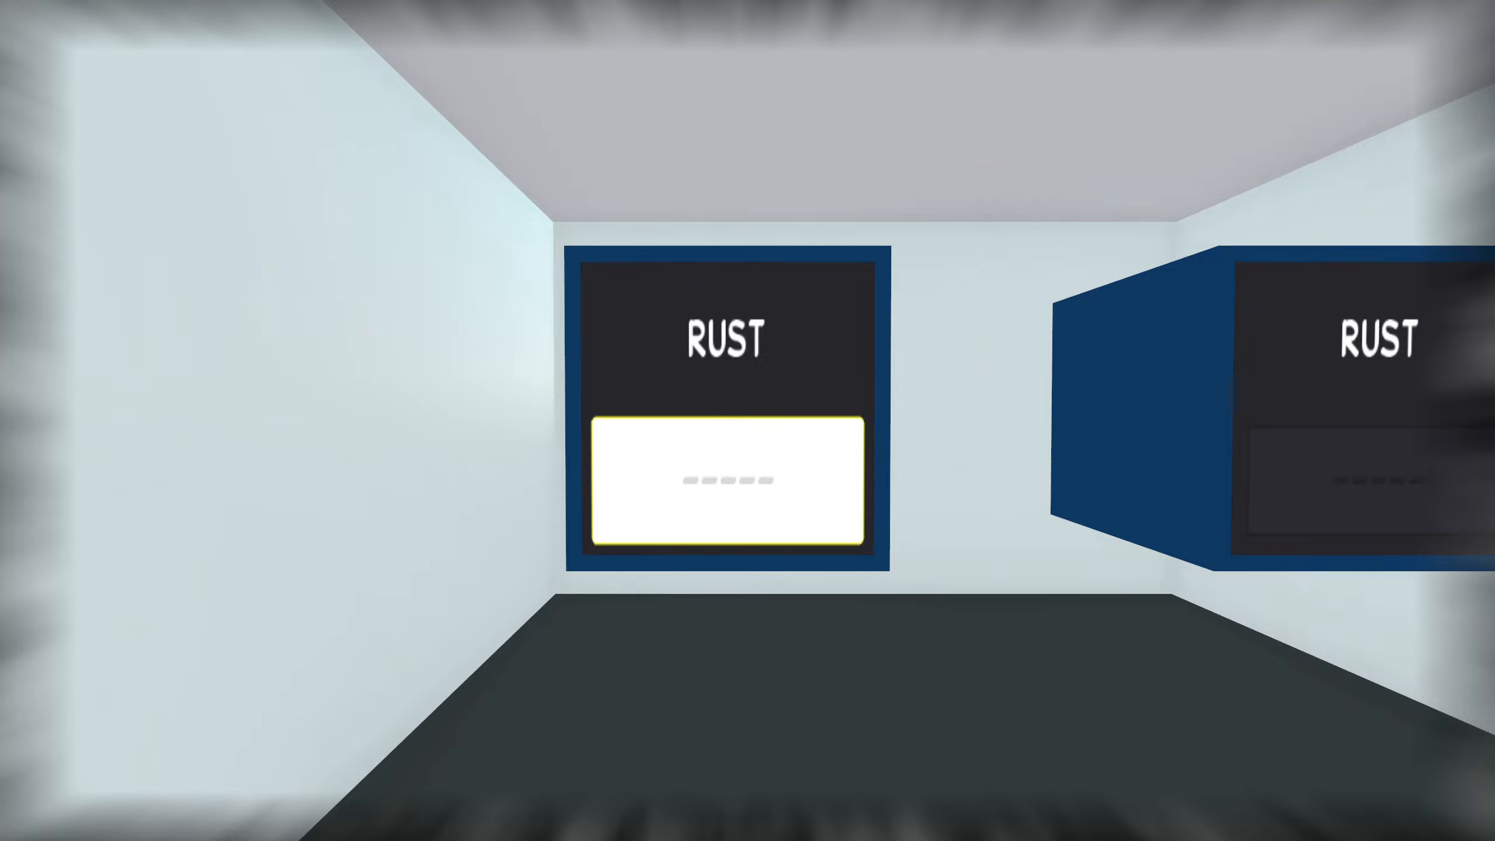
Step: Enter the partial answer IR on the front RUST panel
type("IR")
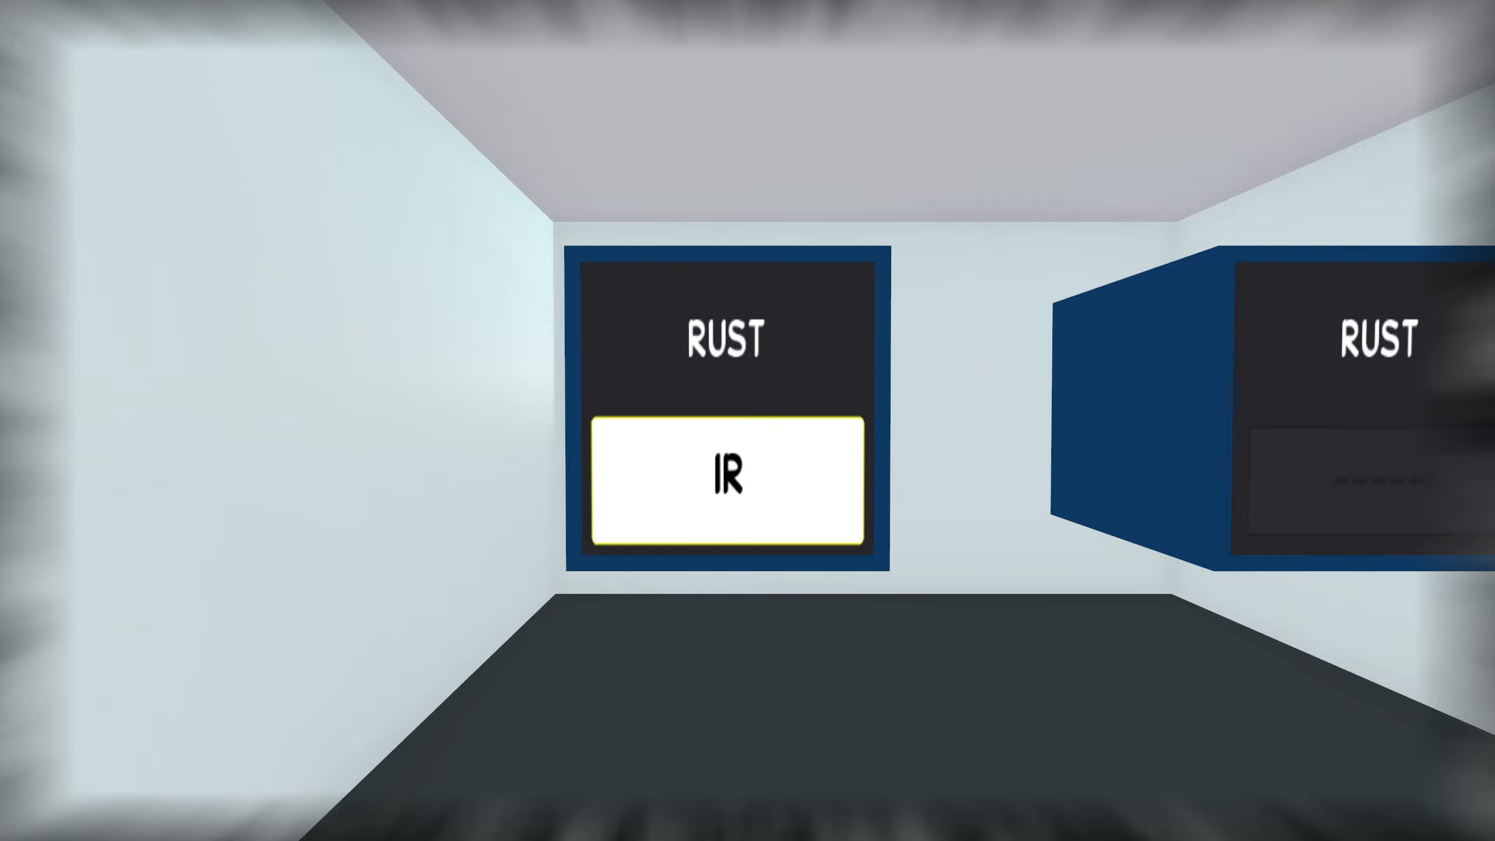